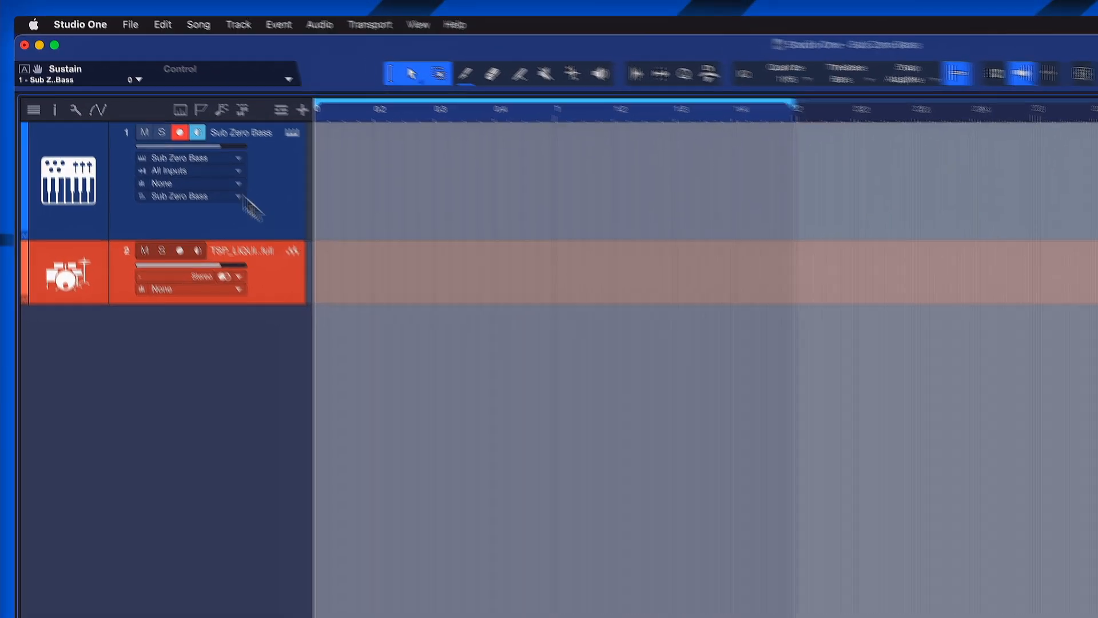
- Open the Studio One application menu in the macOS menu bar
click(80, 24)
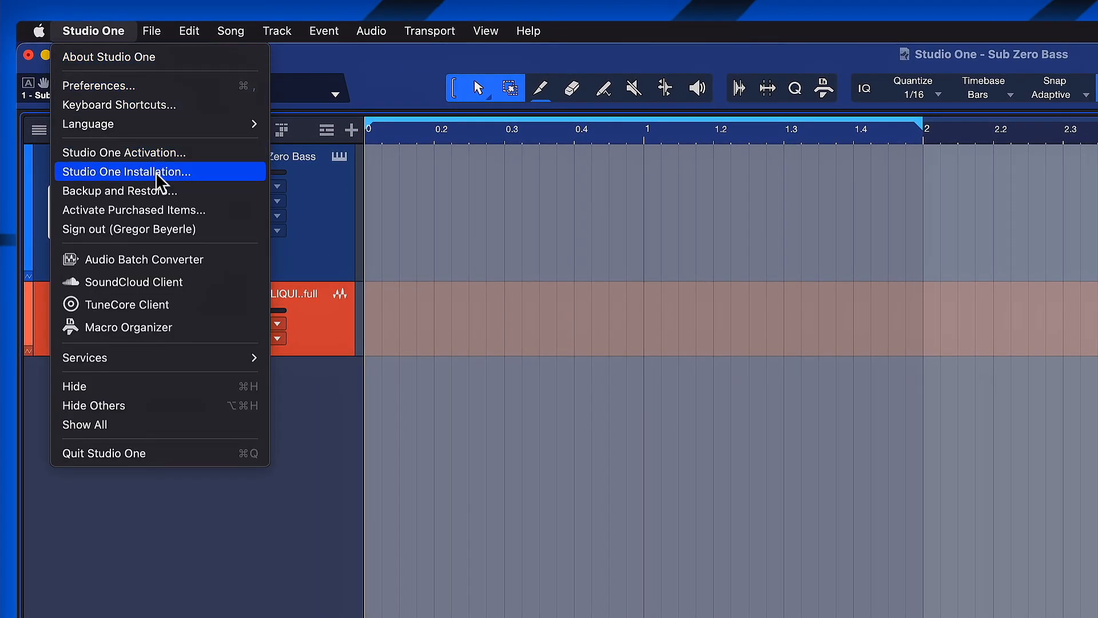
- Open Studio One Installation and search for 'sub zero b'
click(126, 172)
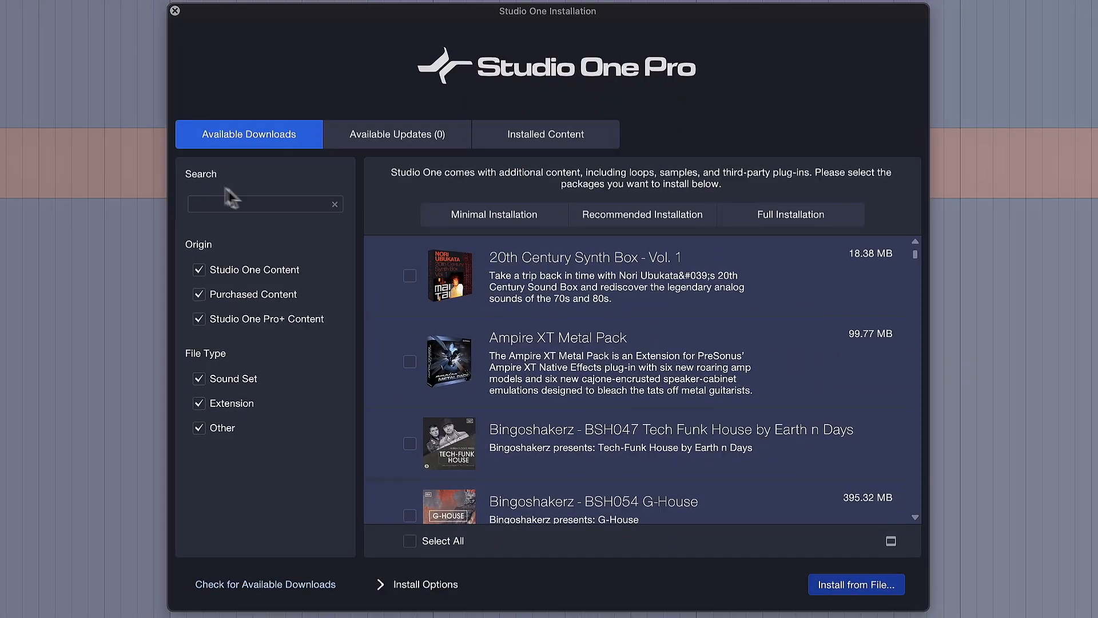
click(257, 204)
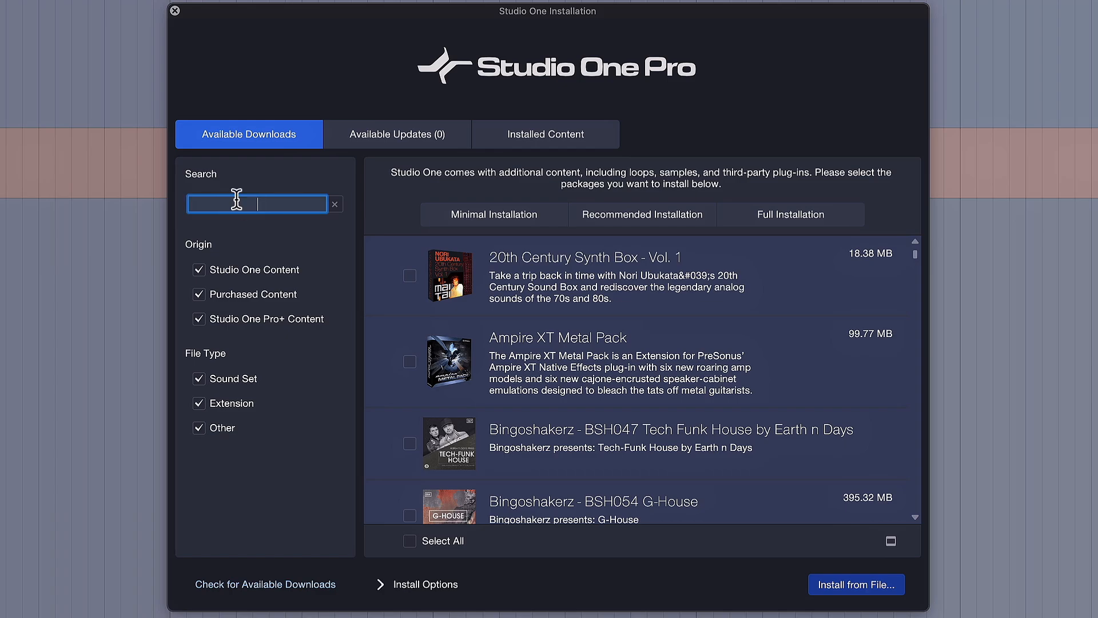
text(sub zero bass)
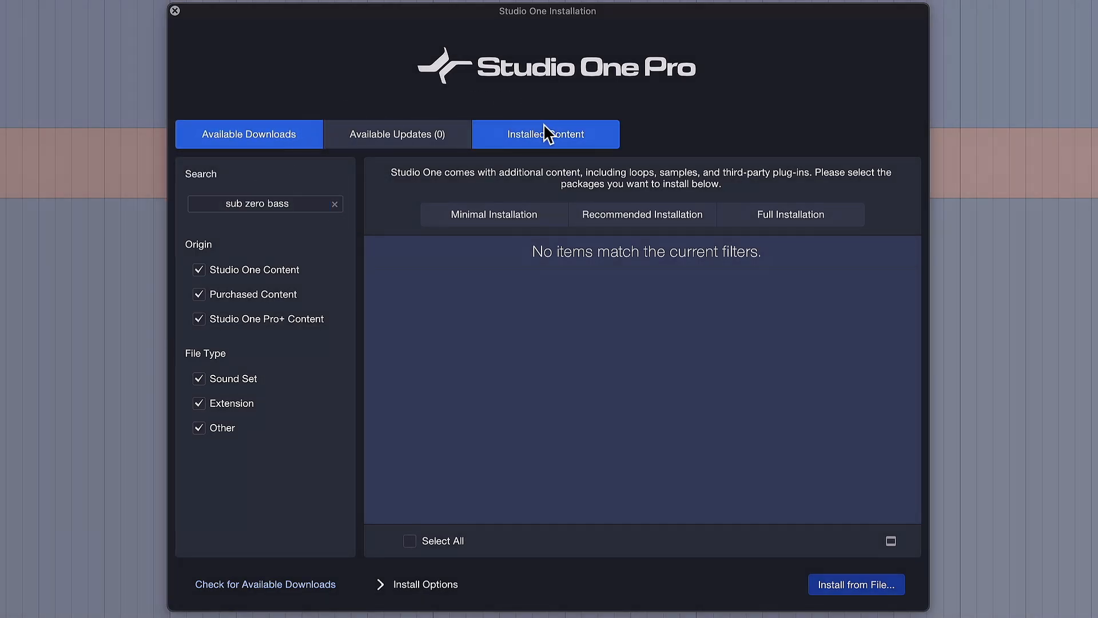
- Under Installed Content, tick the Sub Zero Bass package checkbox
click(545, 134)
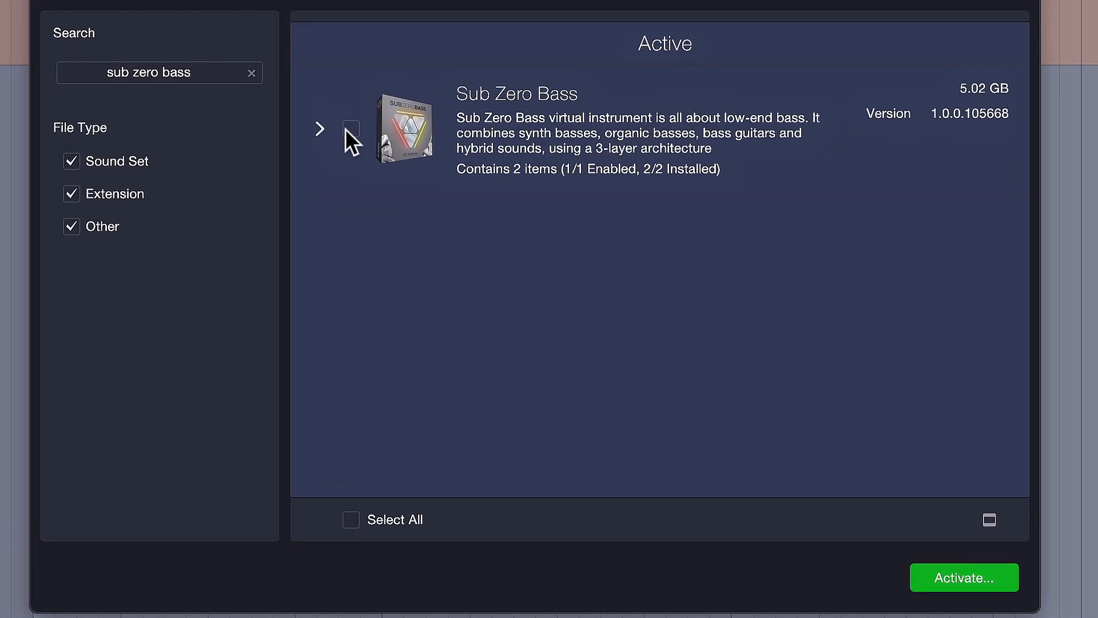
click(350, 128)
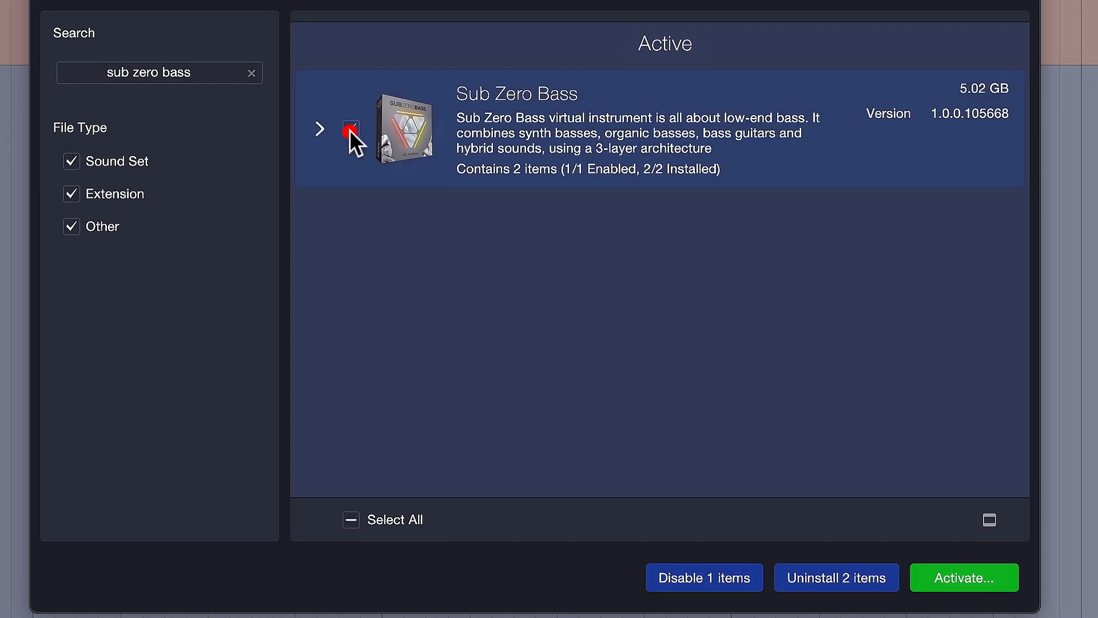
click(350, 129)
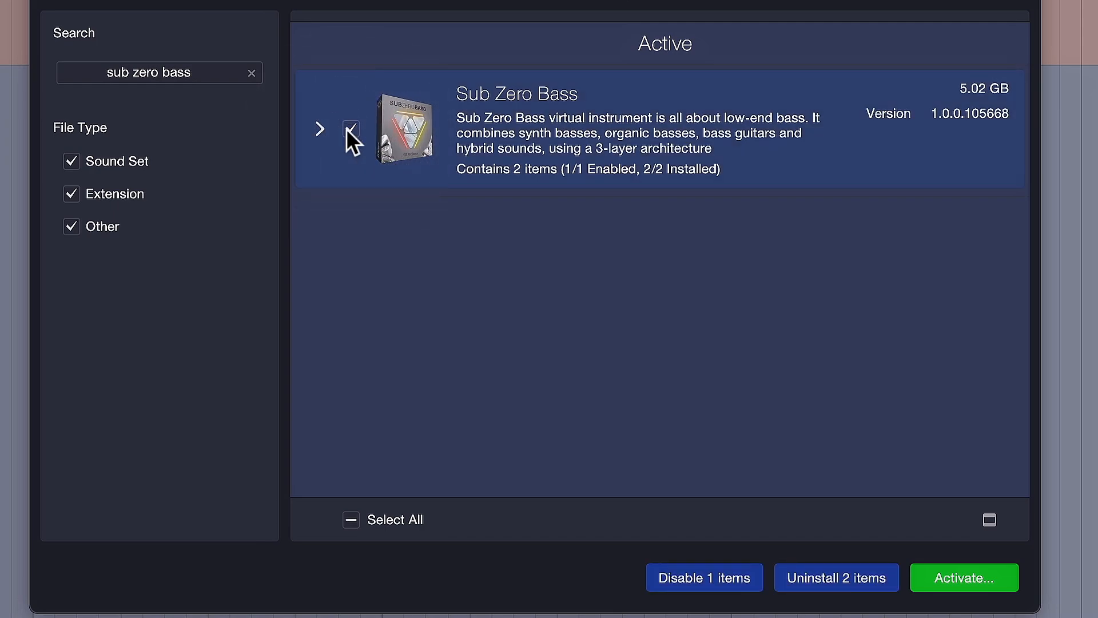
click(350, 128)
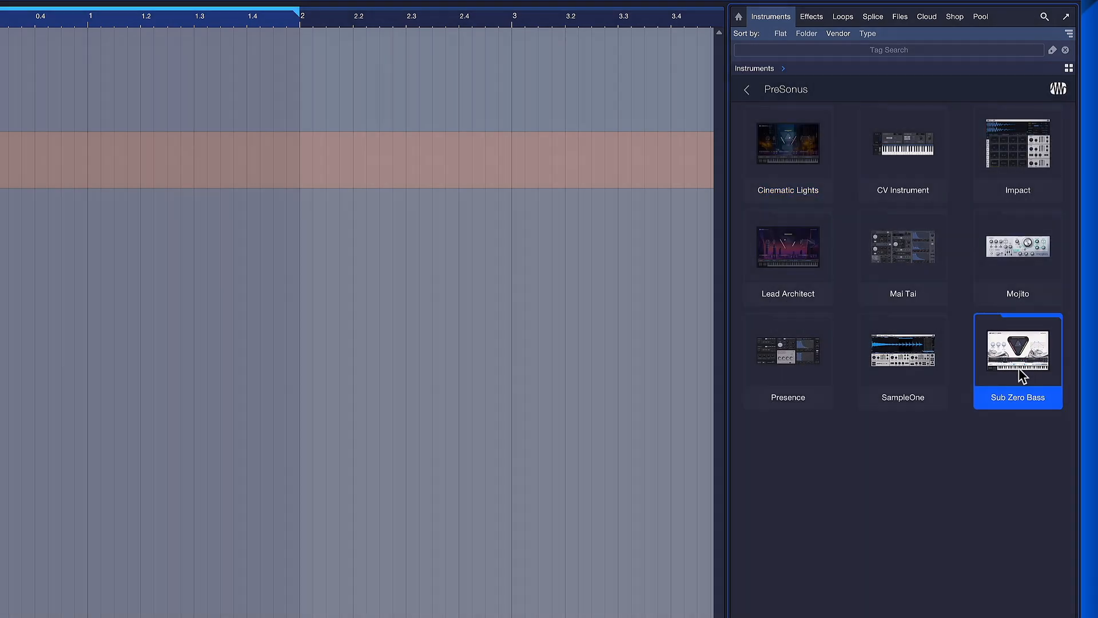
- Double-click the Sub Zero Bass tile under PreSonus instruments to load it
double_click(1017, 350)
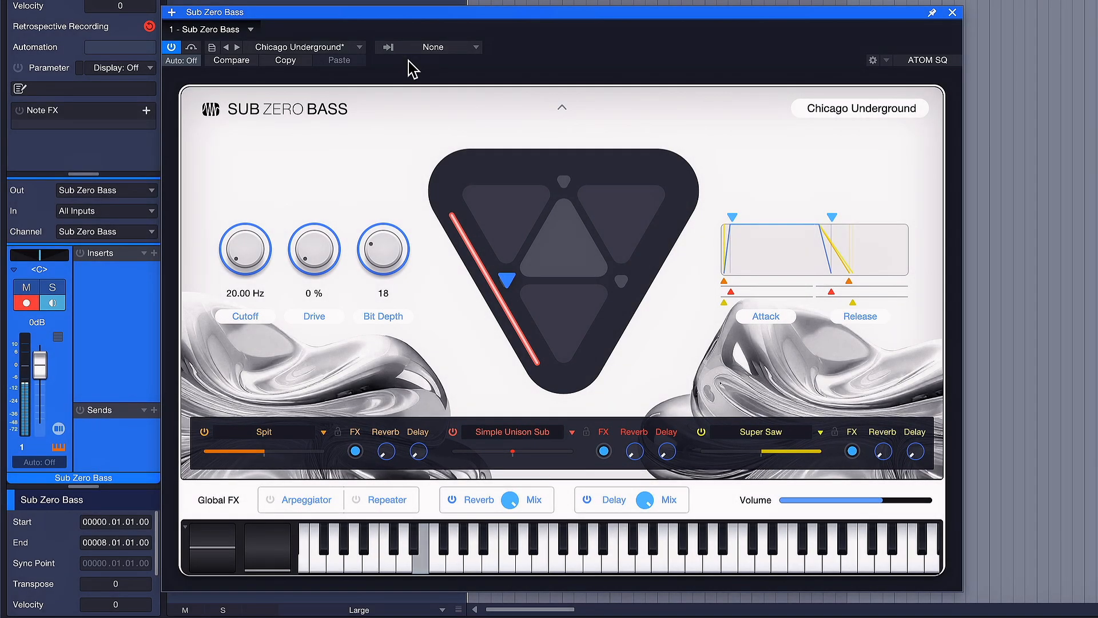
- Drag the Sub Zero Bass plug-in window down beneath the arrange view tracks
drag(505, 280, 565, 177)
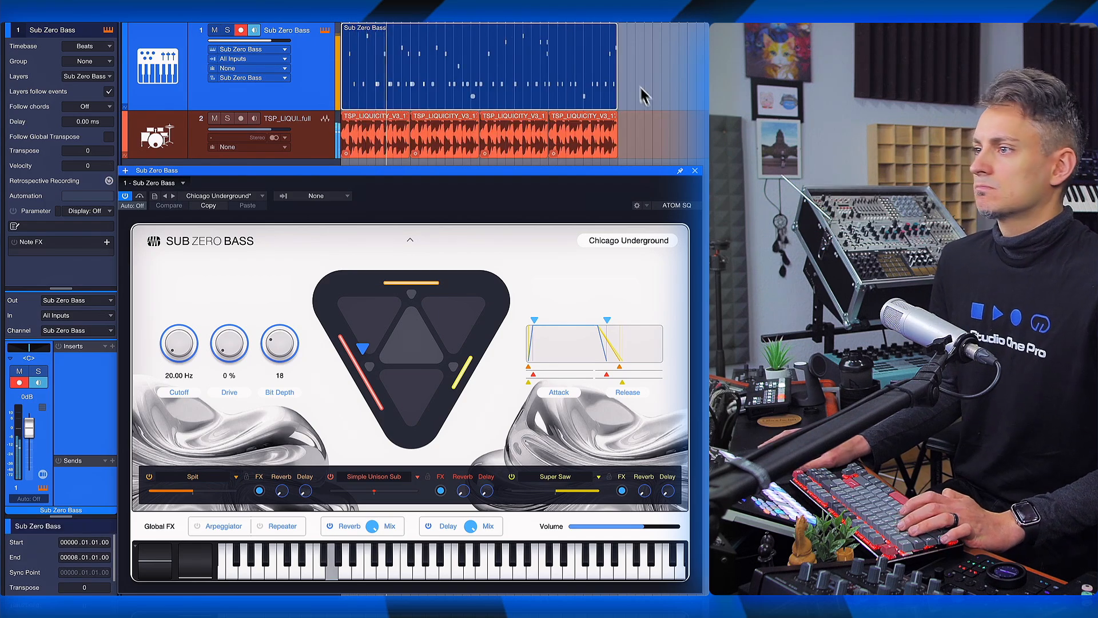
mouse_move(665, 82)
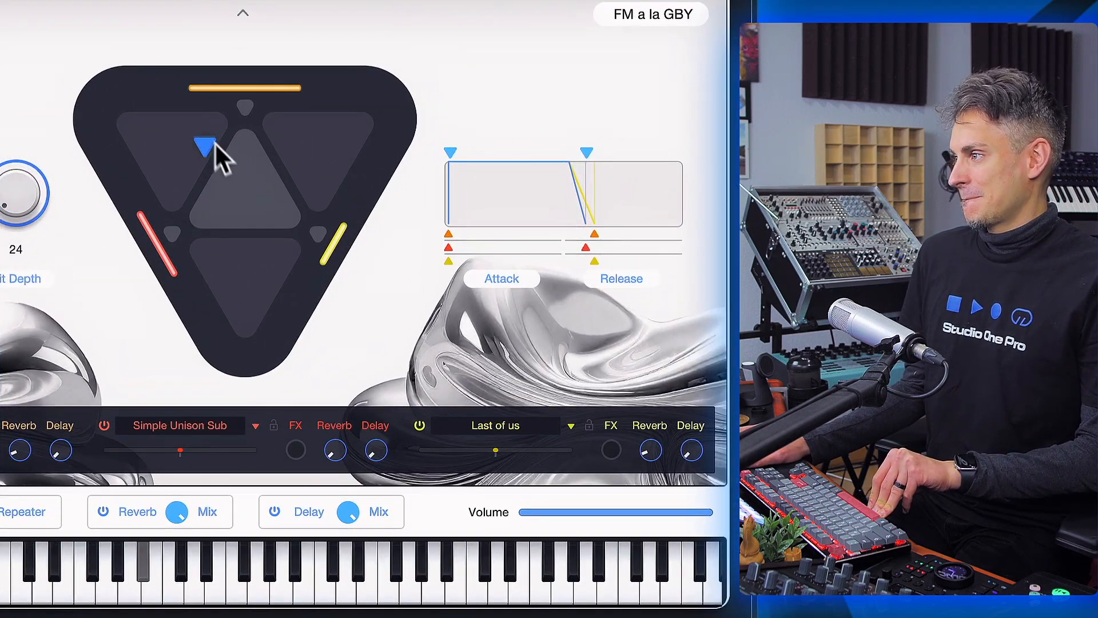
- Drag the blue marker sideways in the triangle to shift the three-layer blend
drag(203, 143, 302, 143)
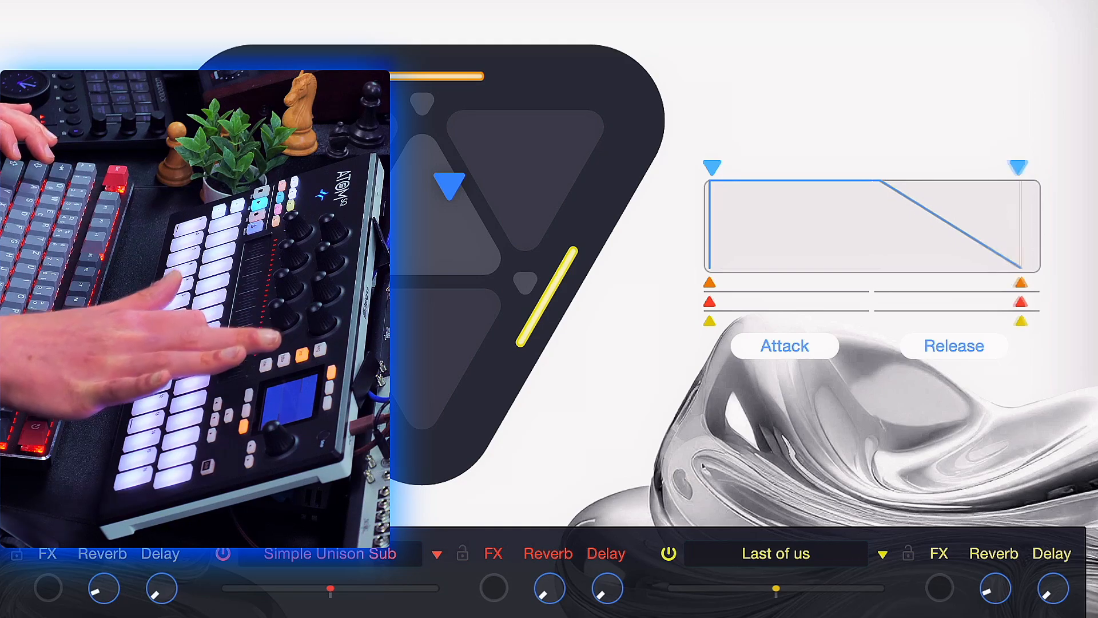
- Drag the blue puck in the layer triangle to rebalance the blend
drag(1019, 168, 923, 168)
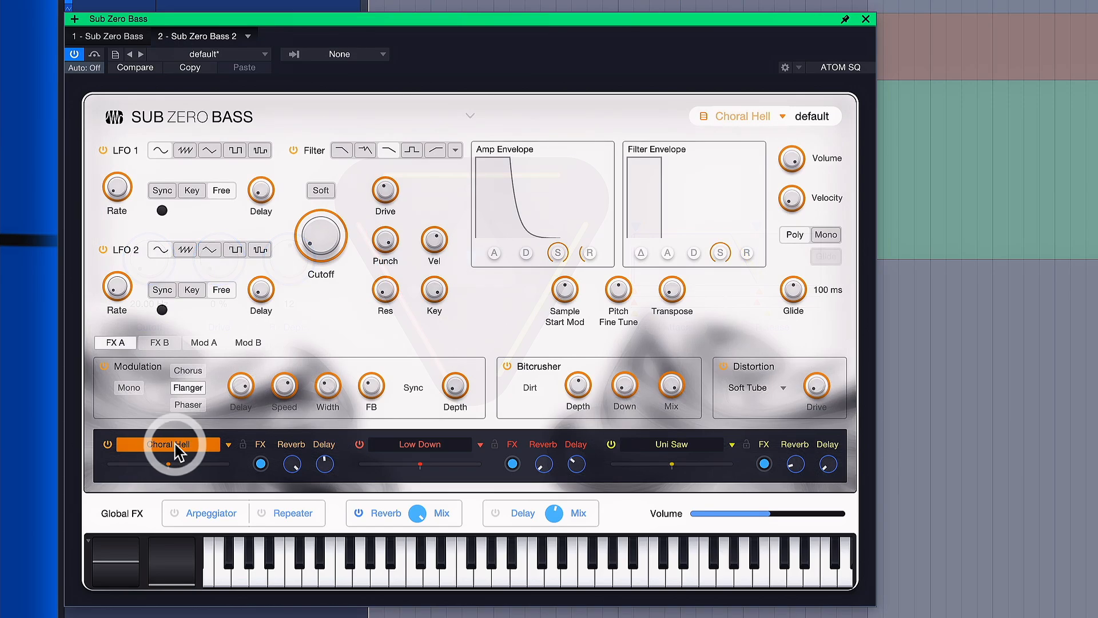
- View the Choral Hell layer's edit page, then switch to the Low Down layer
click(168, 444)
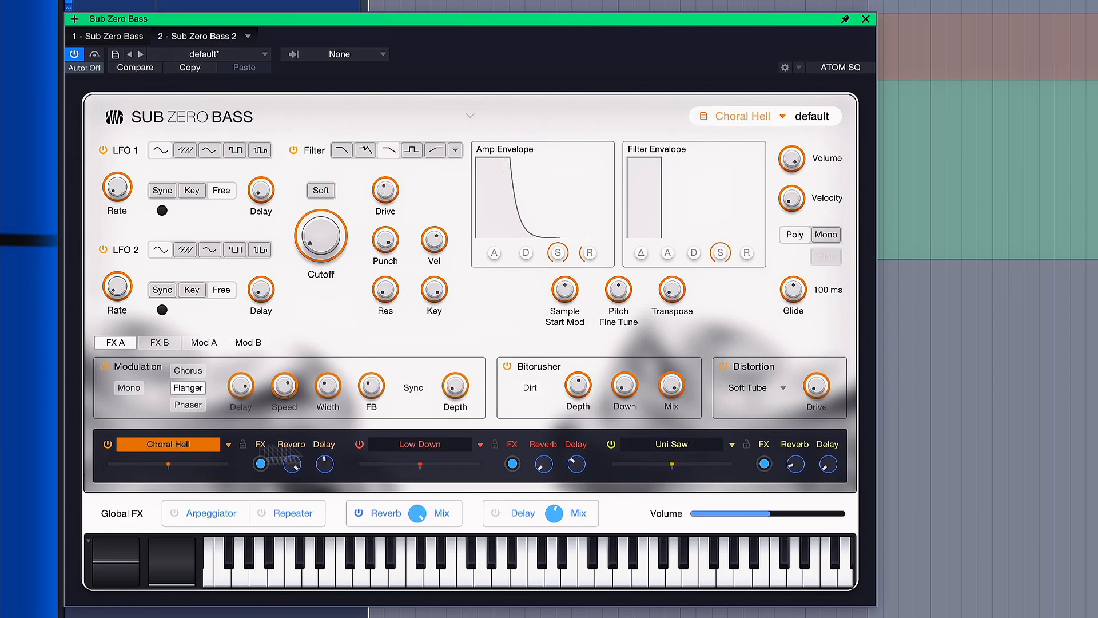
click(419, 443)
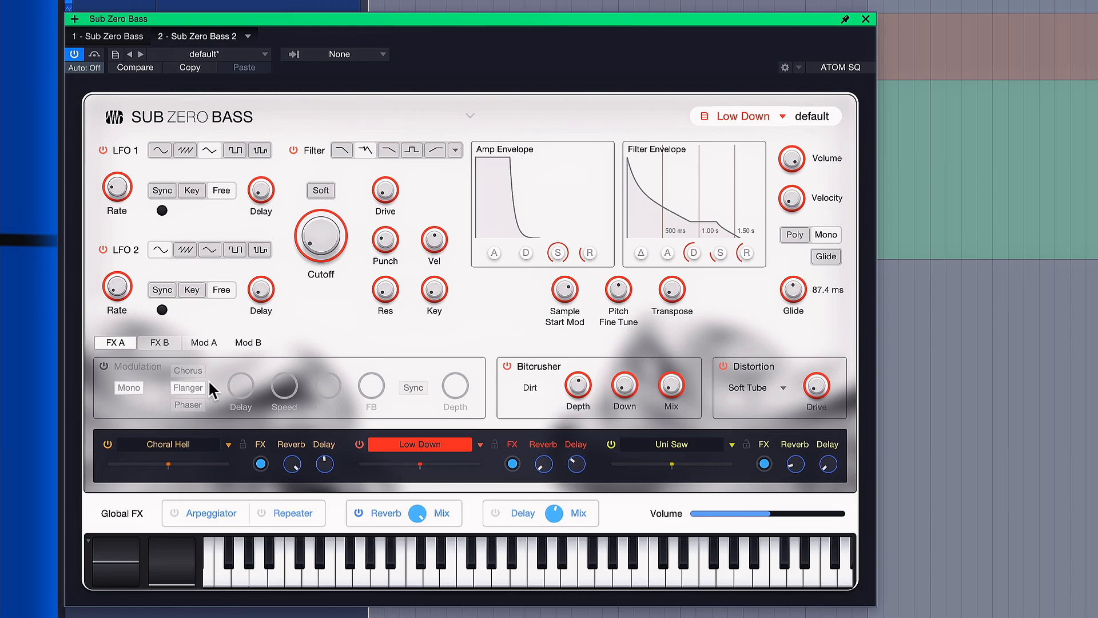
click(159, 342)
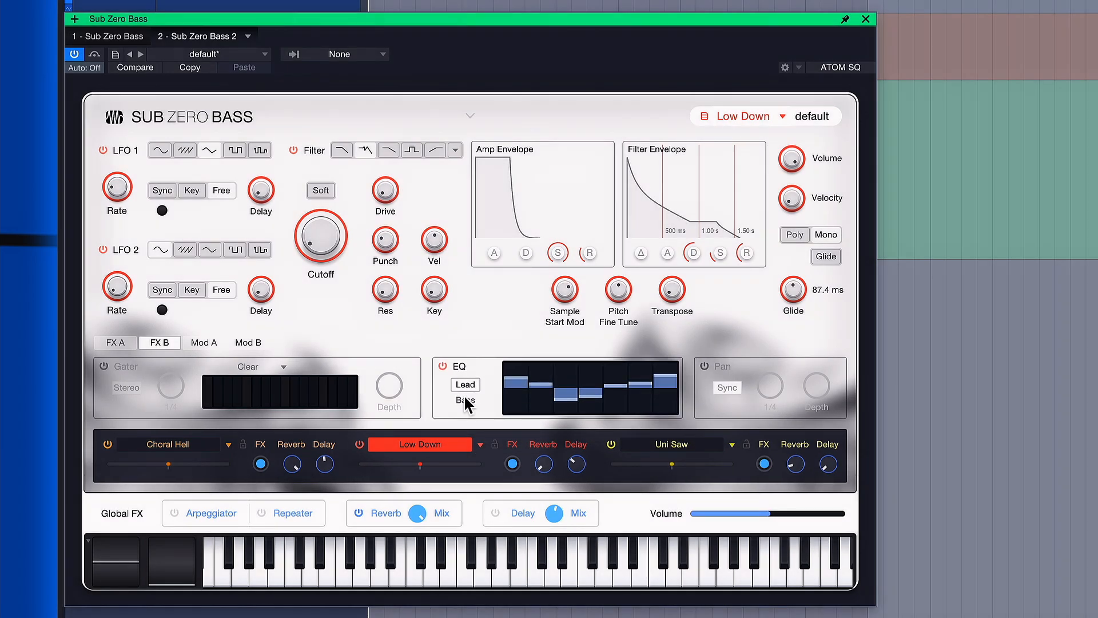
mouse_move(106, 365)
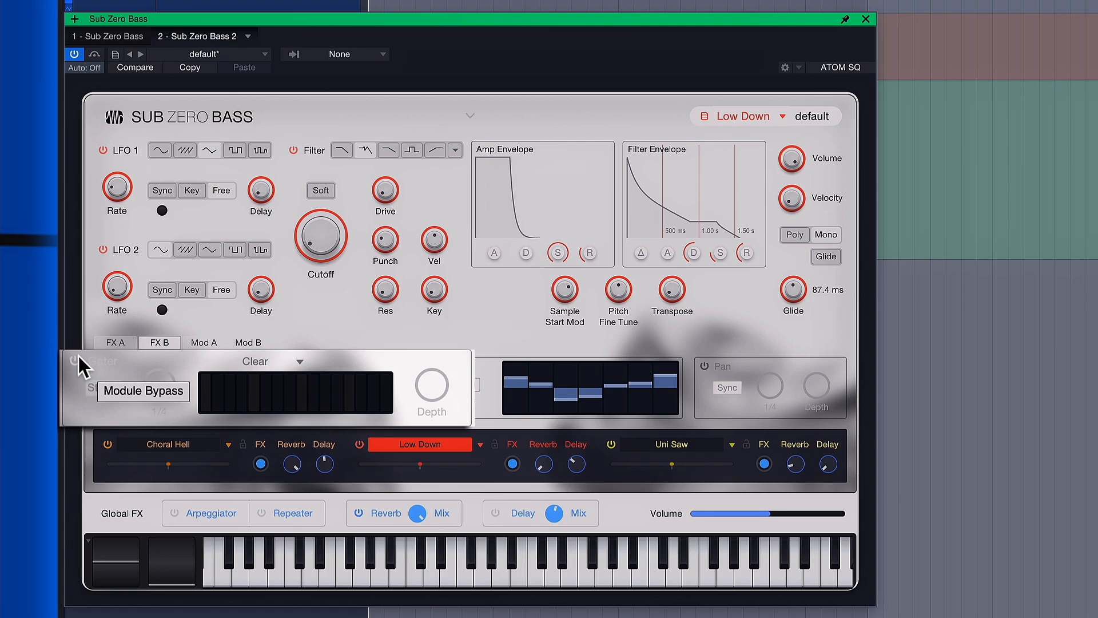
- Show the Low Down layer's Mod B page with modulation slots 9 to 16
click(203, 343)
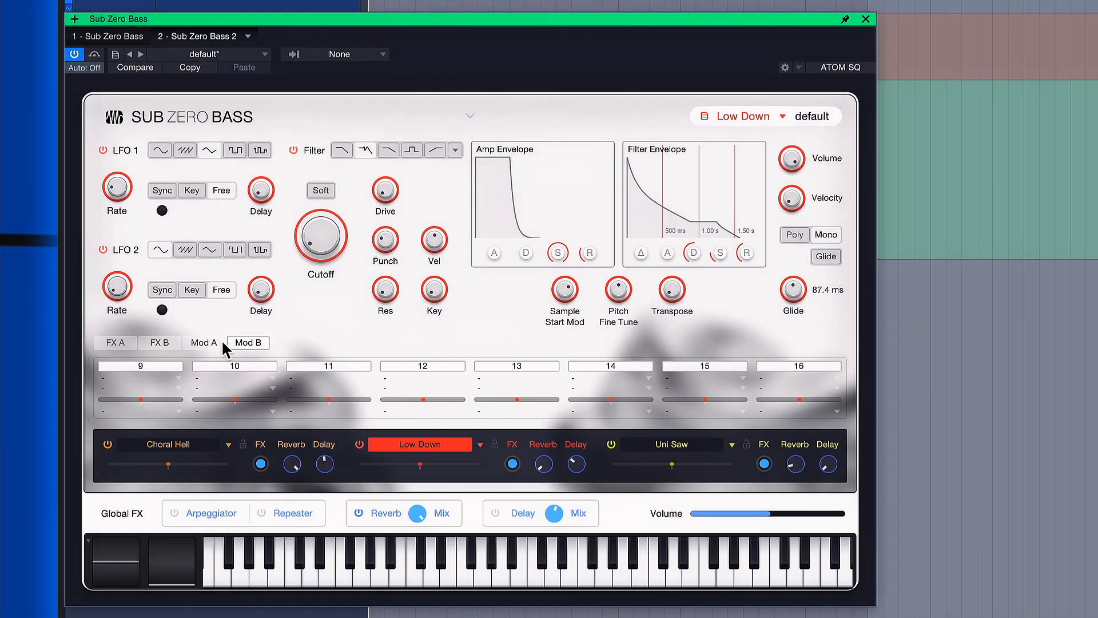